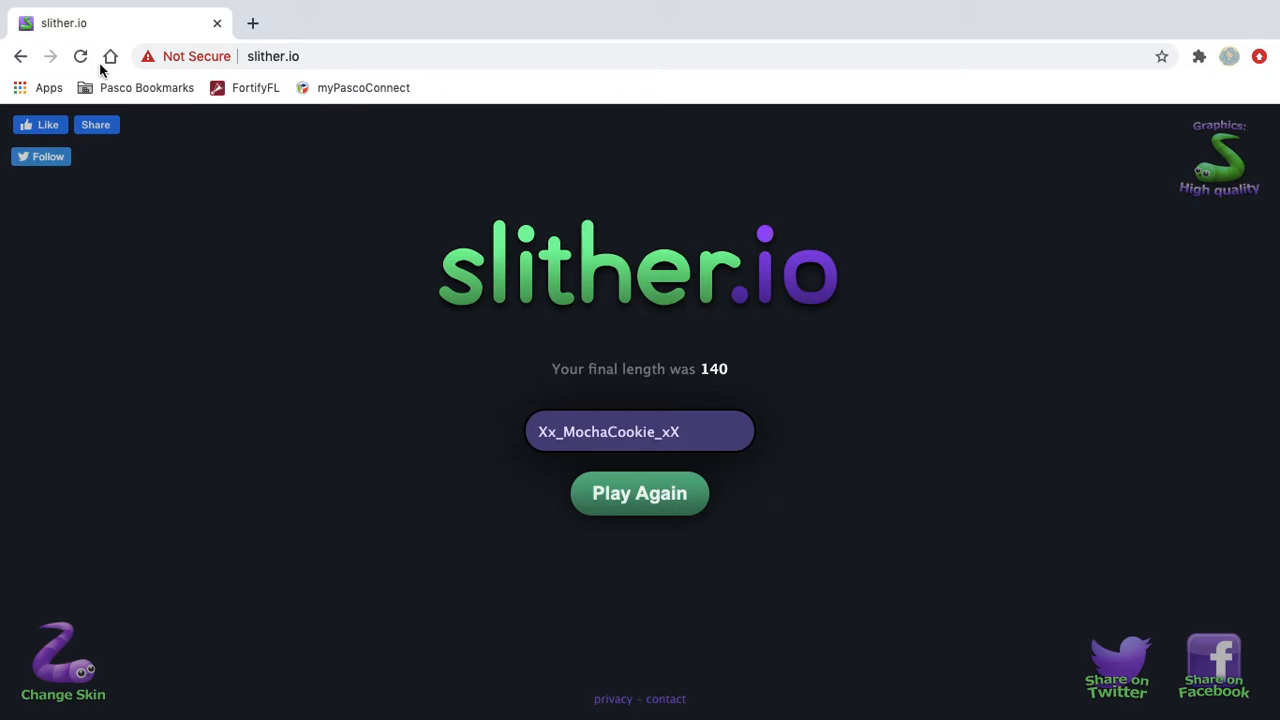
pyautogui.moveTo(640, 540)
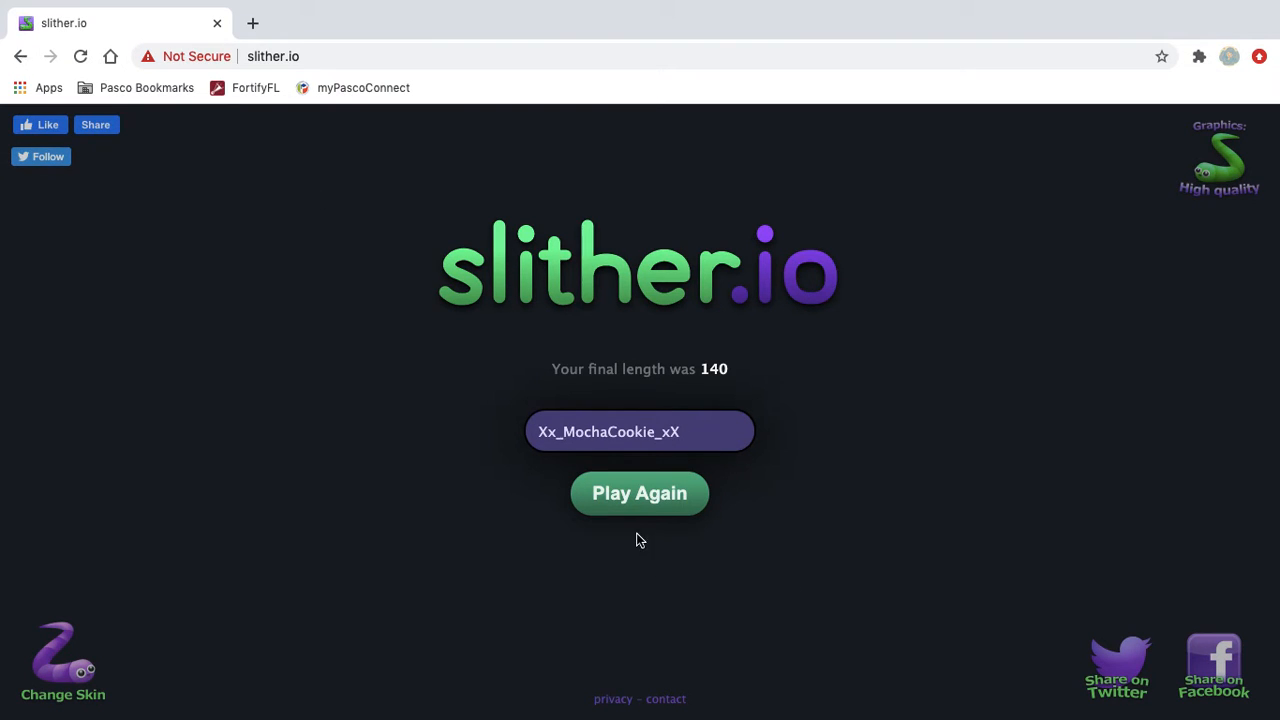
# Start a new round and play until the snake dies at length 124
pyautogui.click(640, 492)
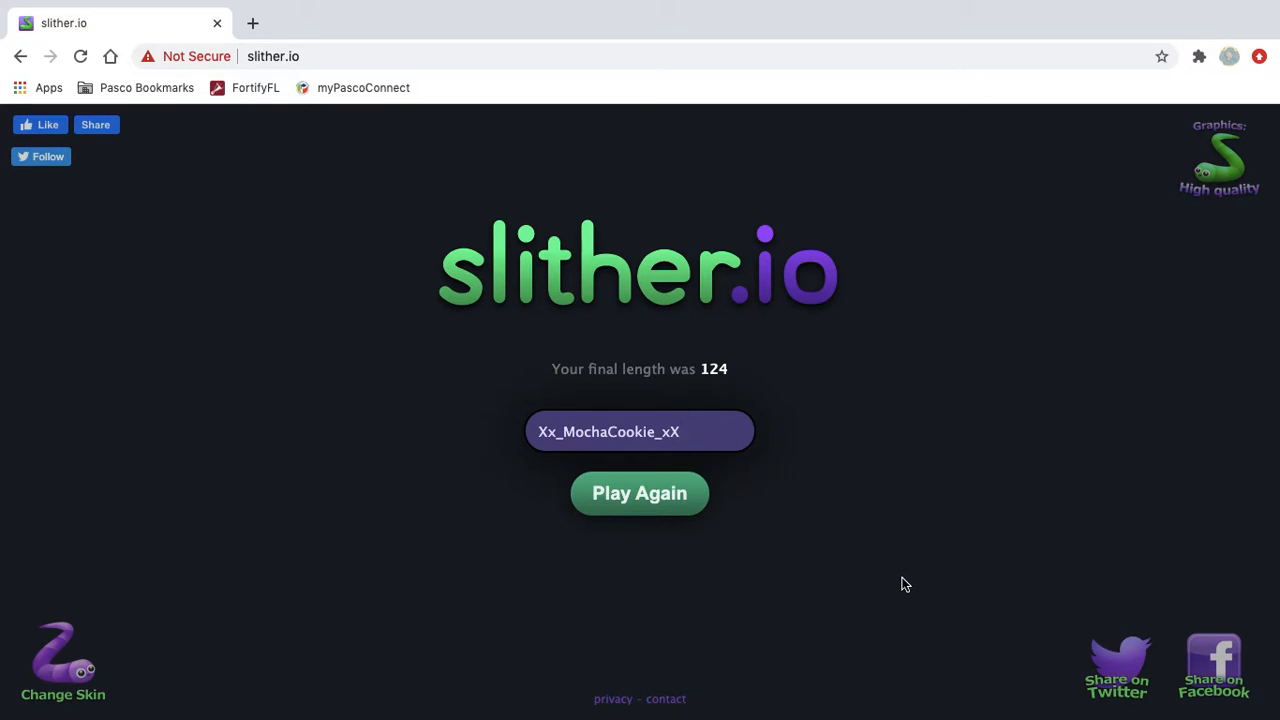
pyautogui.moveTo(996, 488)
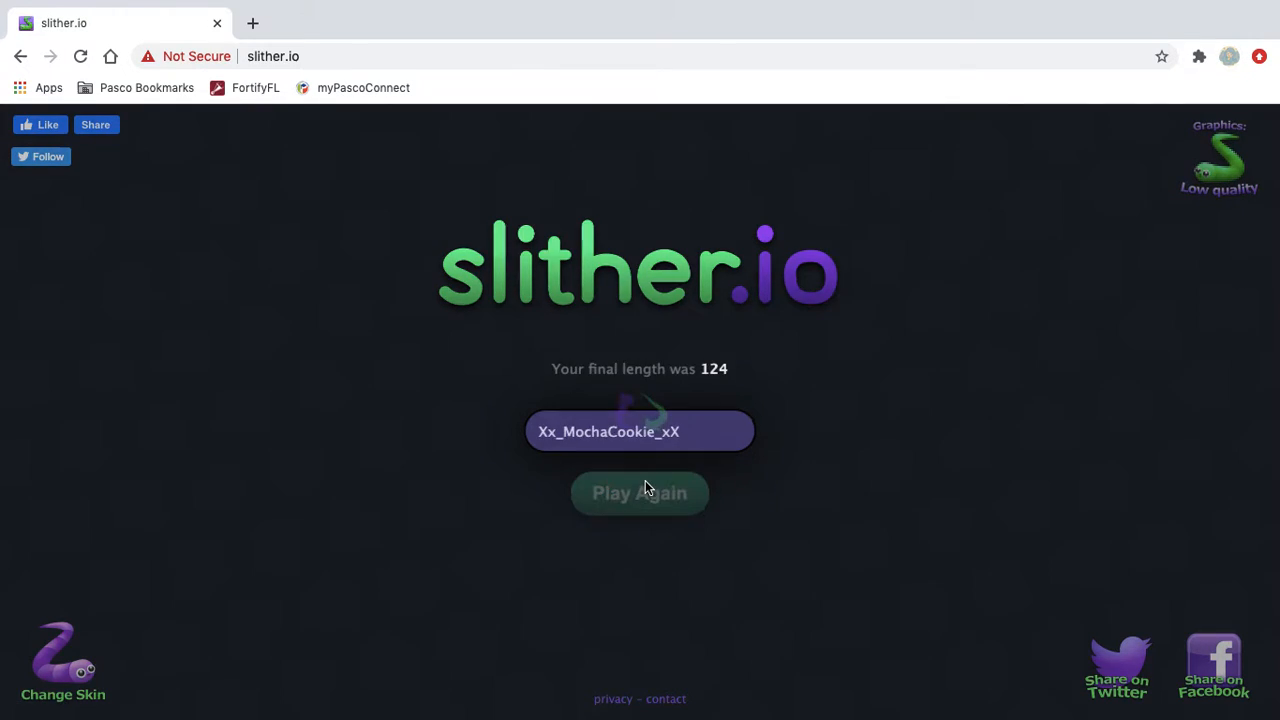
# Start a new round on low-quality graphics and play it out to length 309
pyautogui.click(640, 492)
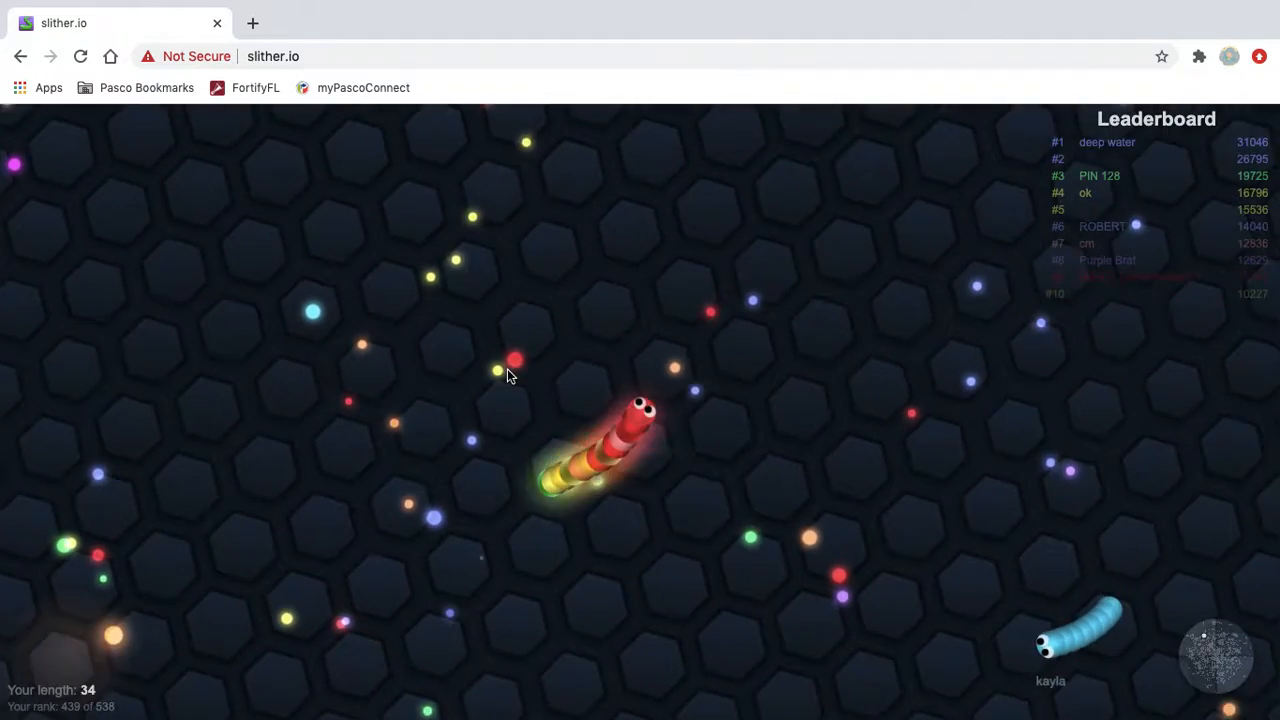
pyautogui.moveTo(744, 664)
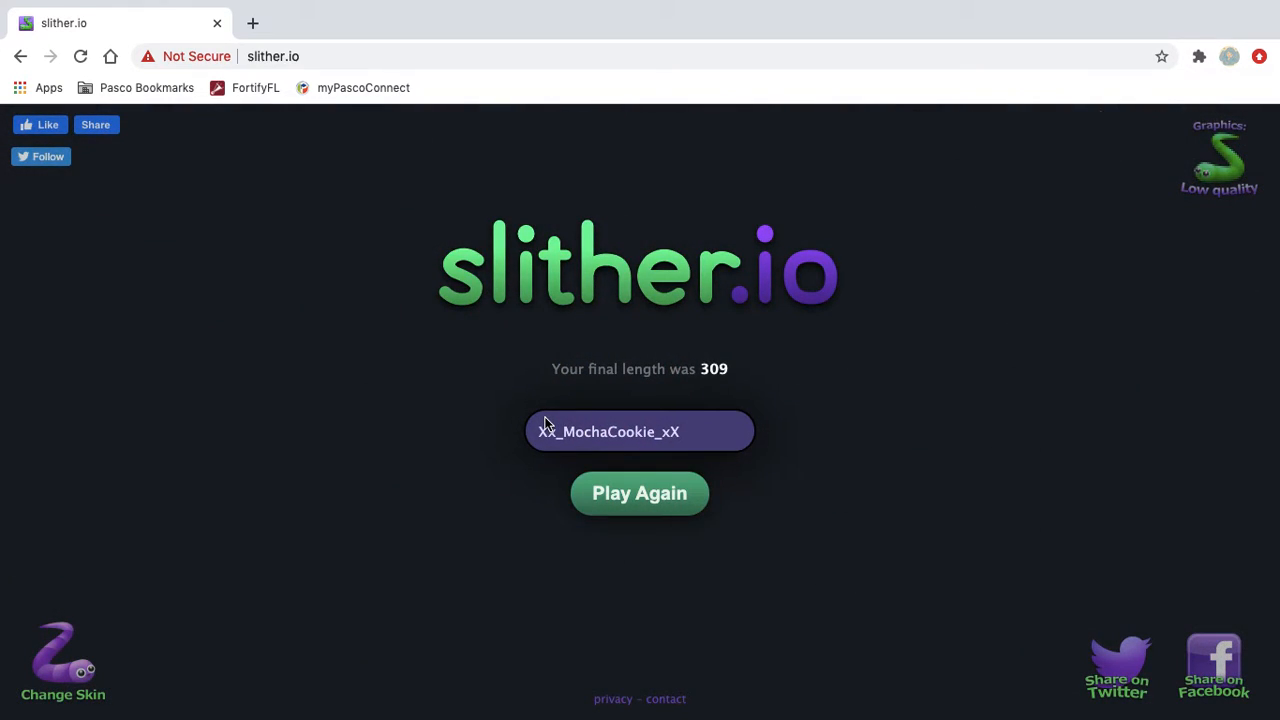
# Start a quick round that ends almost immediately at length 32
pyautogui.click(640, 492)
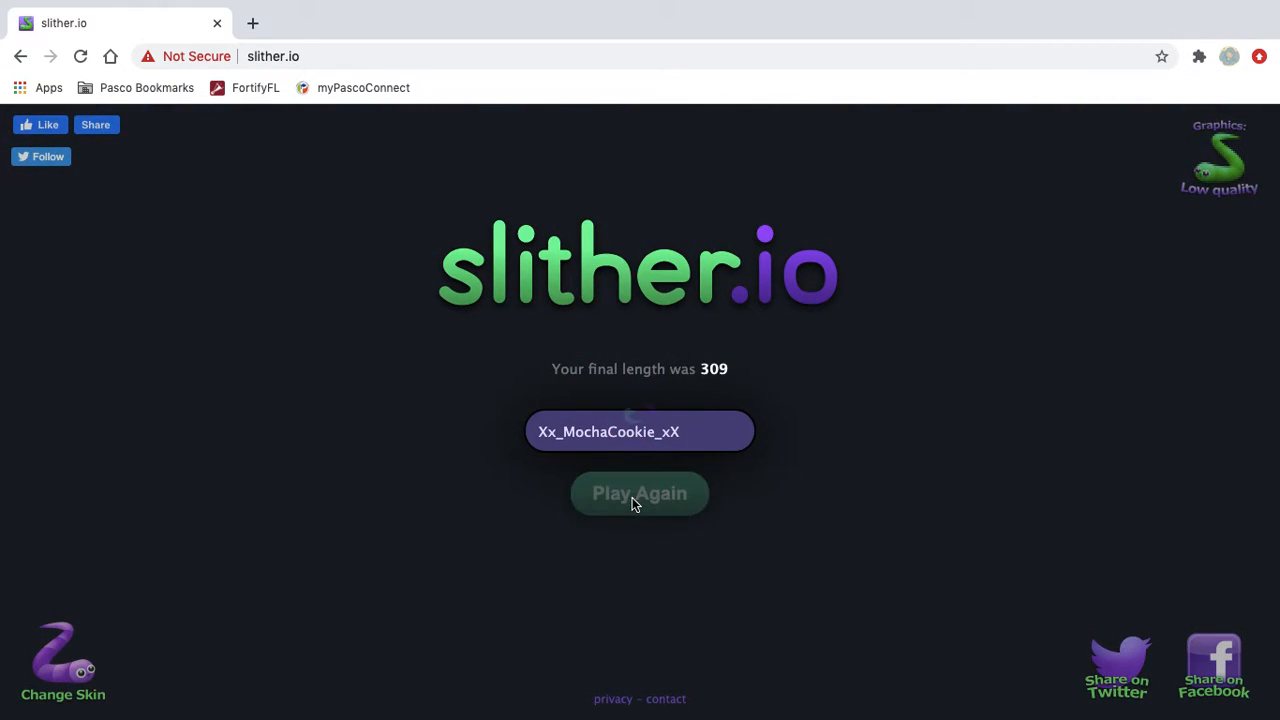
pyautogui.click(640, 492)
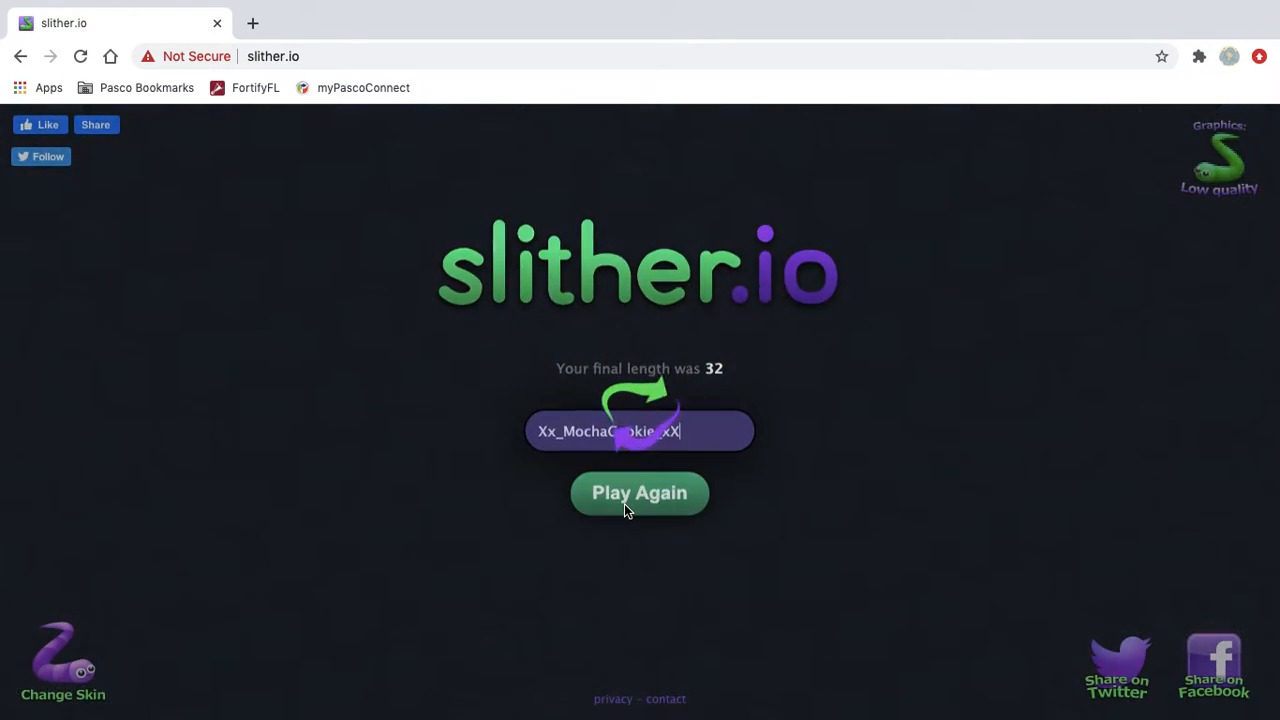
# Play a long round reaching length 734, then a very brief one ending at 15
pyautogui.click(640, 492)
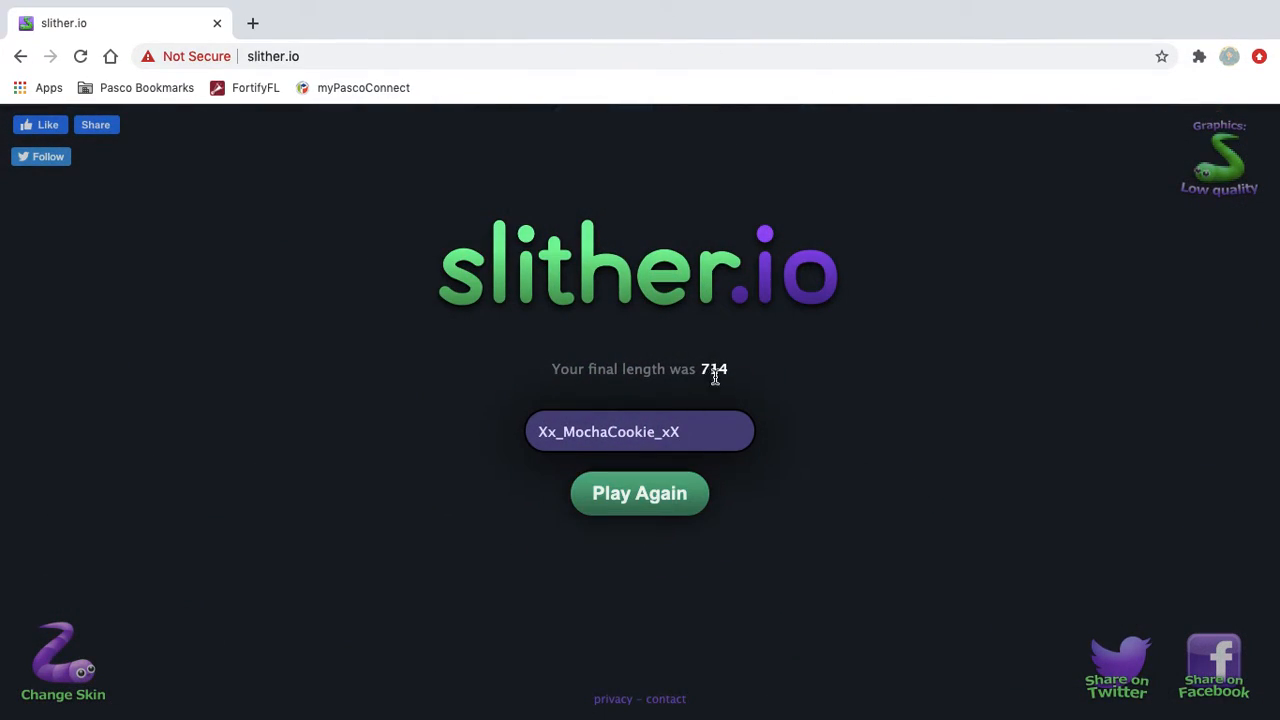
pyautogui.click(640, 492)
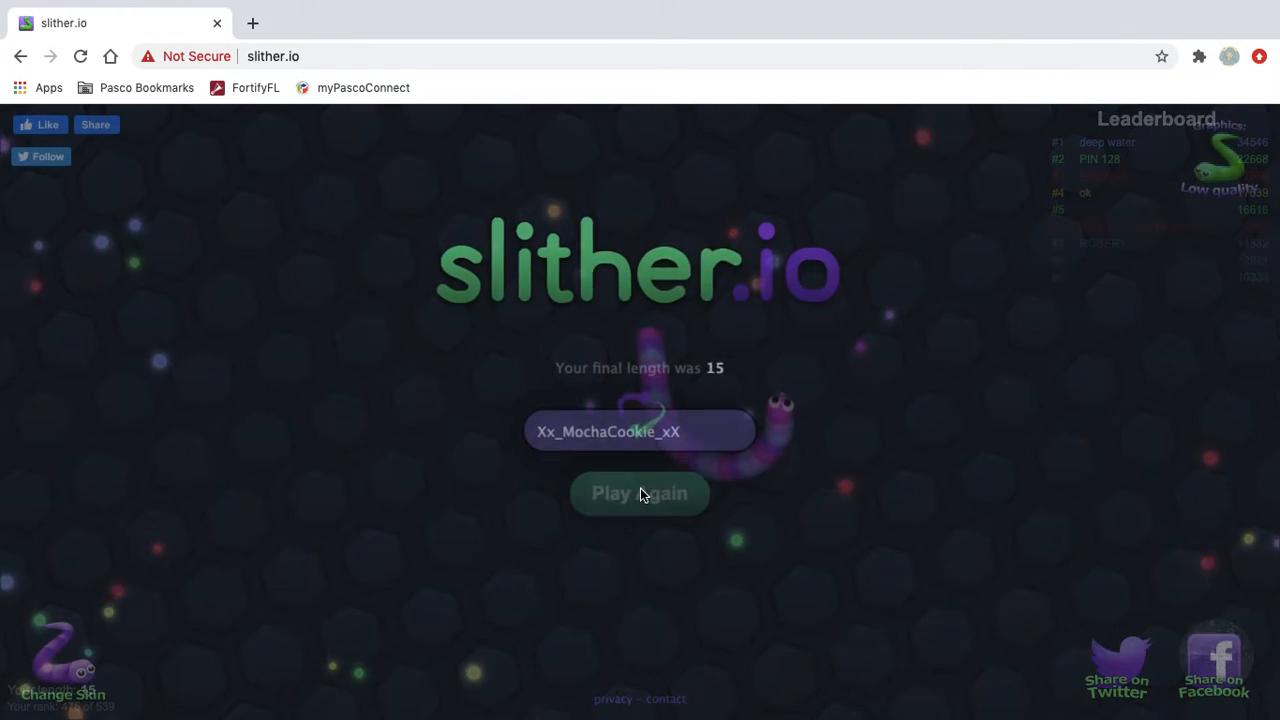
# Start another round after the length-15 one and play until dying at 84
pyautogui.click(640, 492)
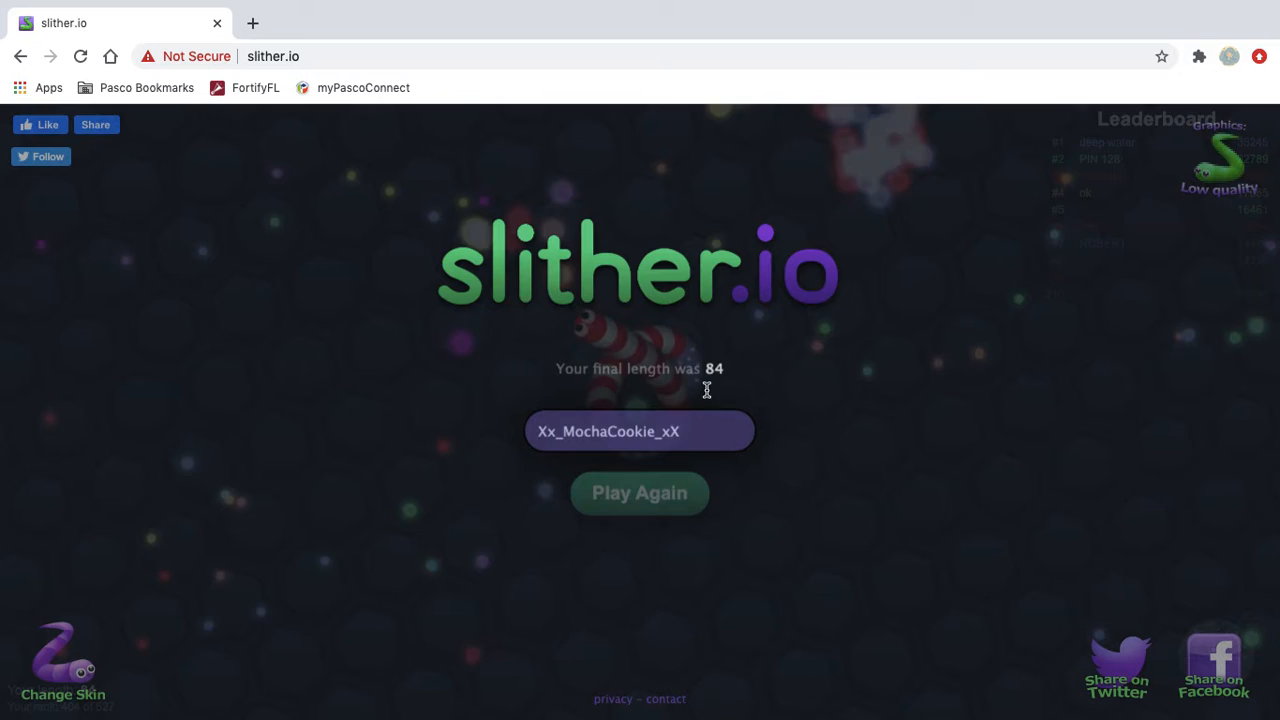
# Start a new round after scoring 84 and grow the snake to length 1430
pyautogui.click(640, 492)
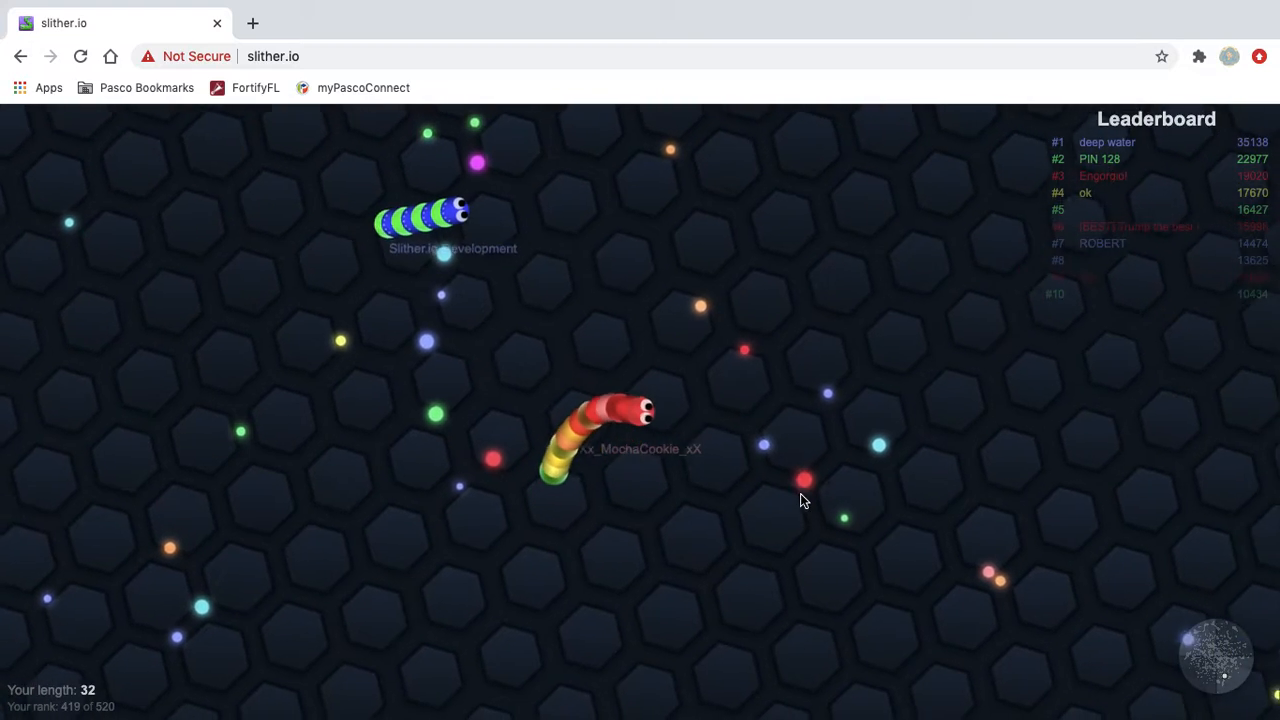
pyautogui.moveTo(510, 658)
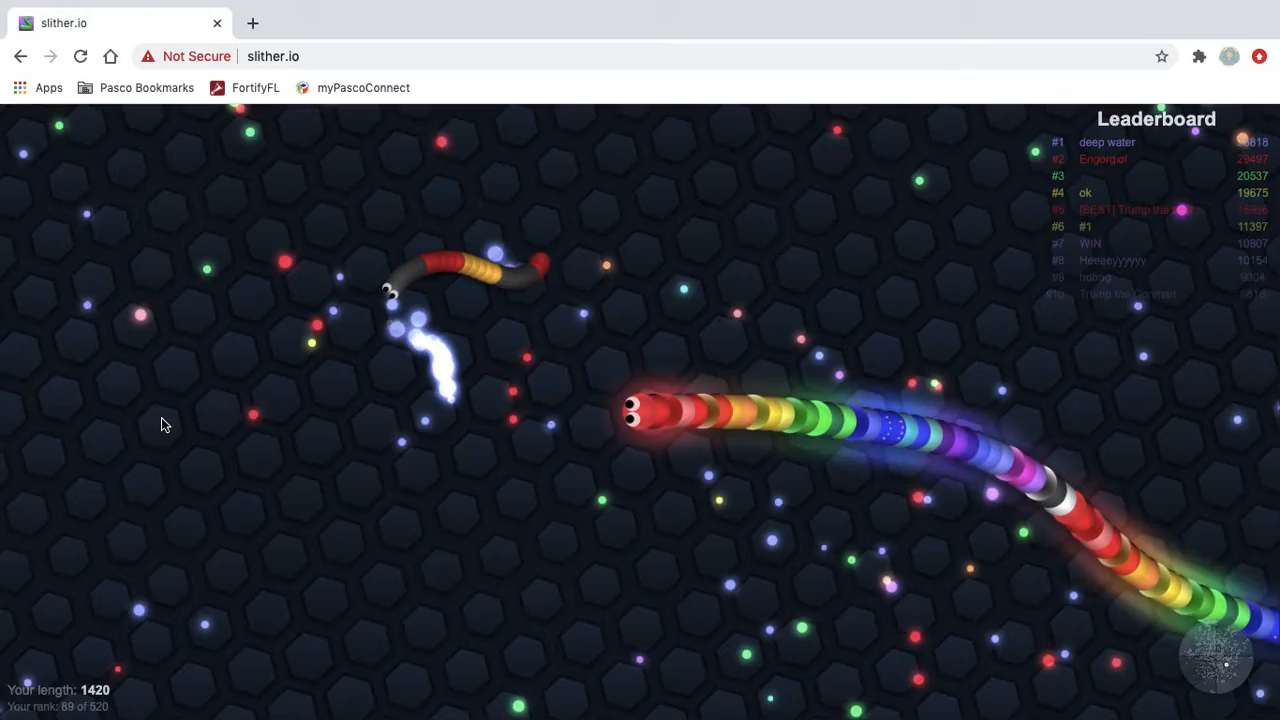
pyautogui.moveTo(544, 192)
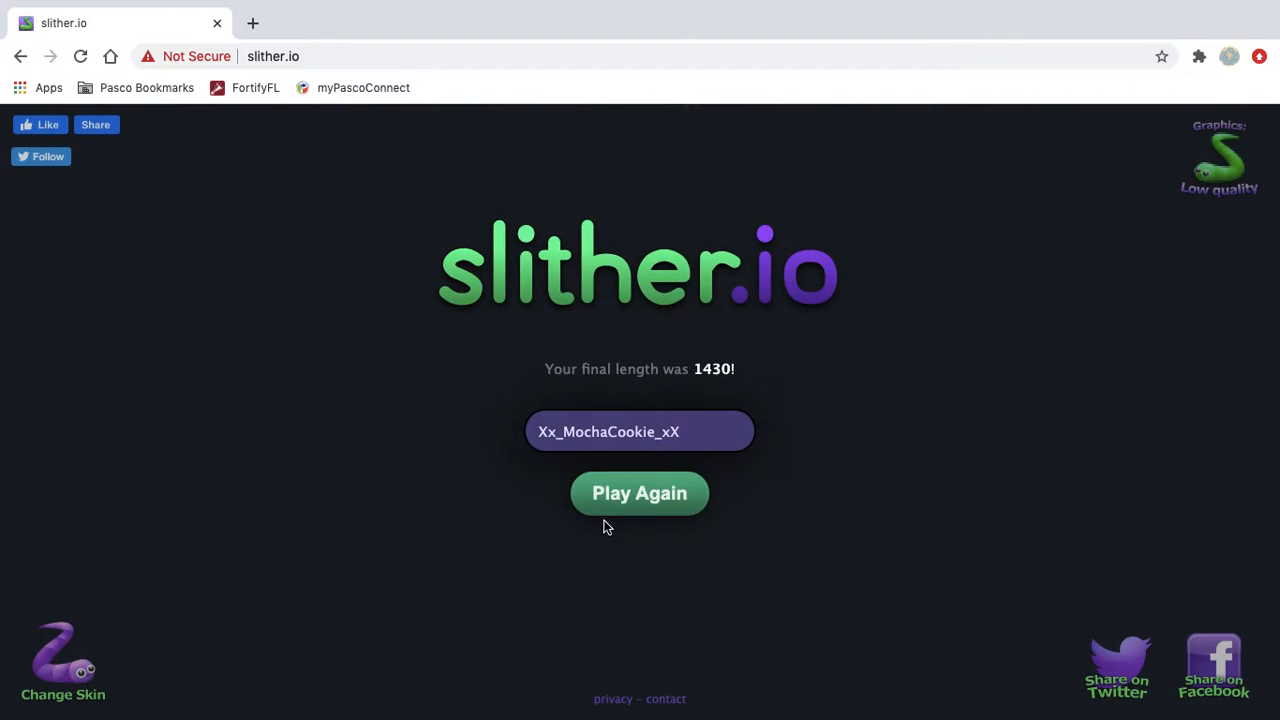
# Start one more round after scoring 1430 and play until crashing at length 213
pyautogui.click(640, 492)
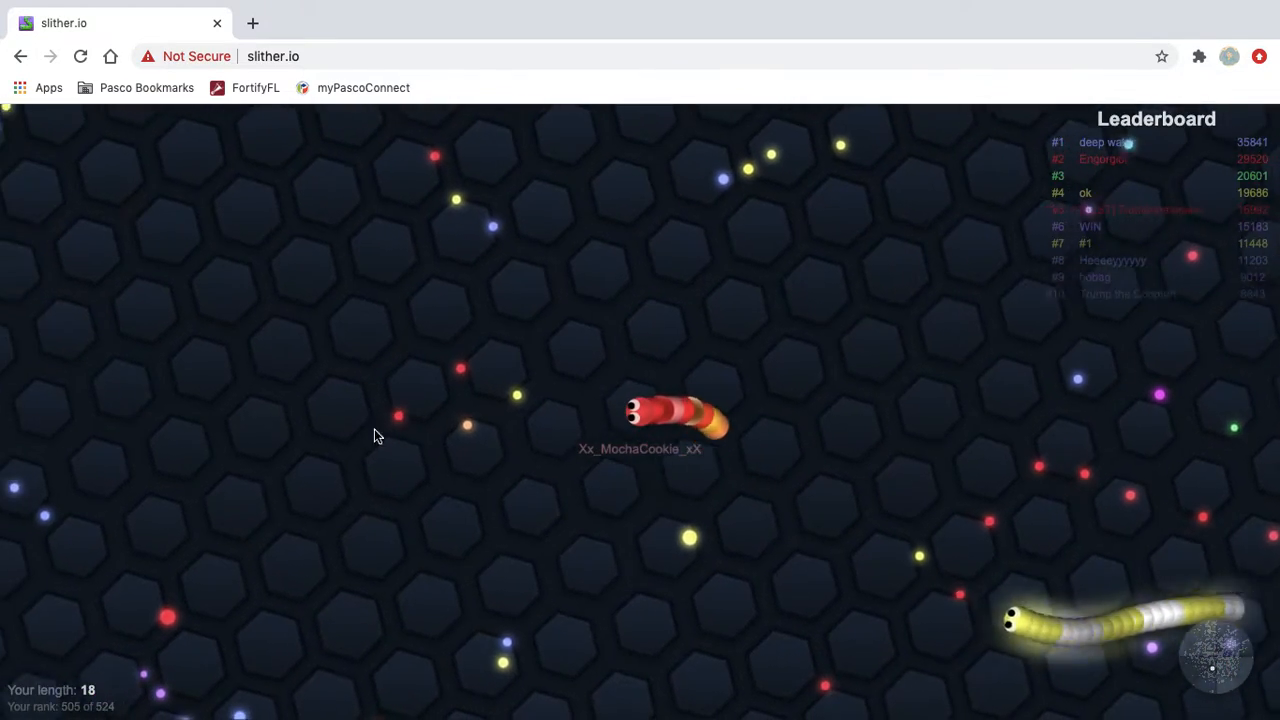
pyautogui.moveTo(456, 328)
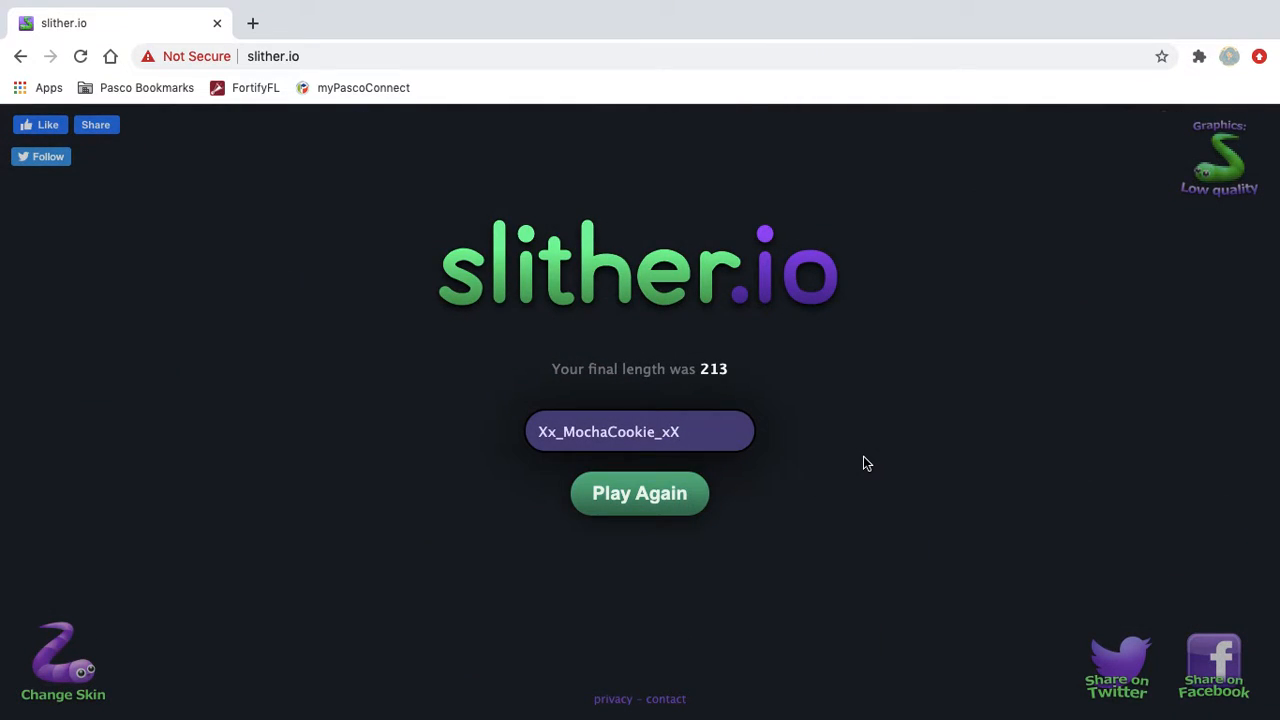
pyautogui.moveTo(894, 240)
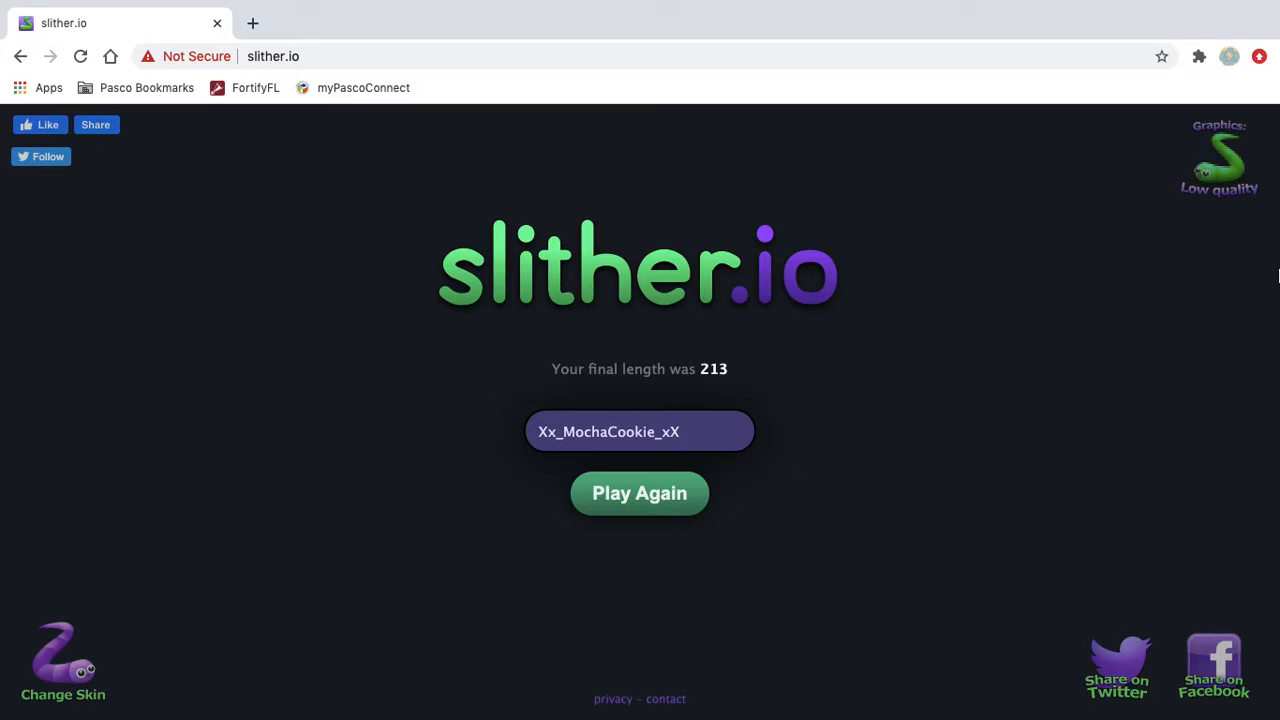
pyautogui.moveTo(100, 226)
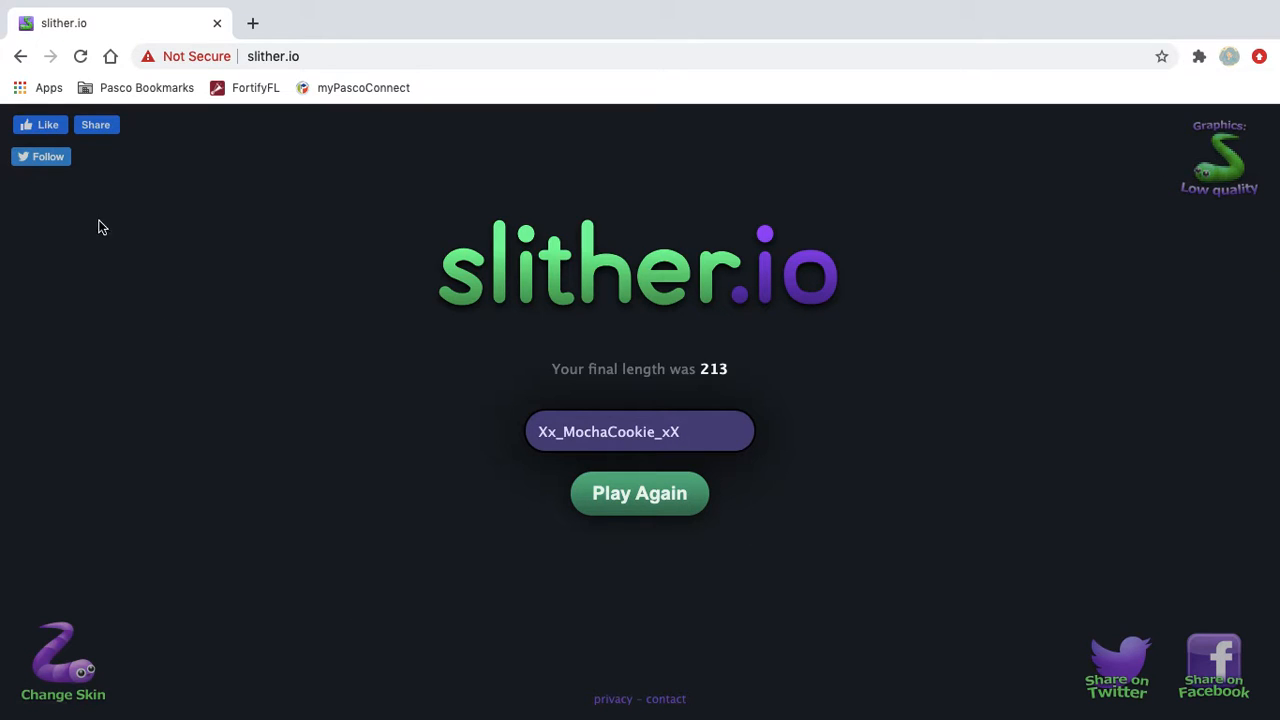